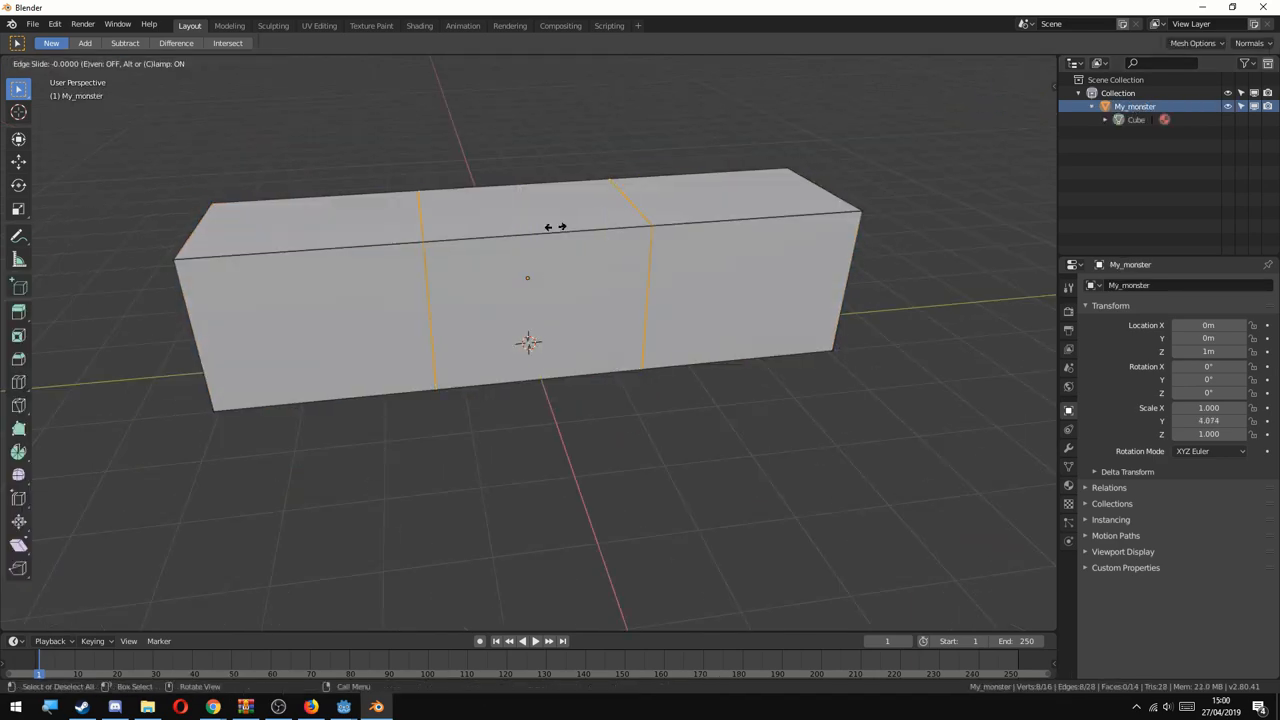
Loop cut the long box, unwrap its UVs, and prepare a Base Color texture for painting.
{"action": "left_click", "coordinate": [555, 225]}
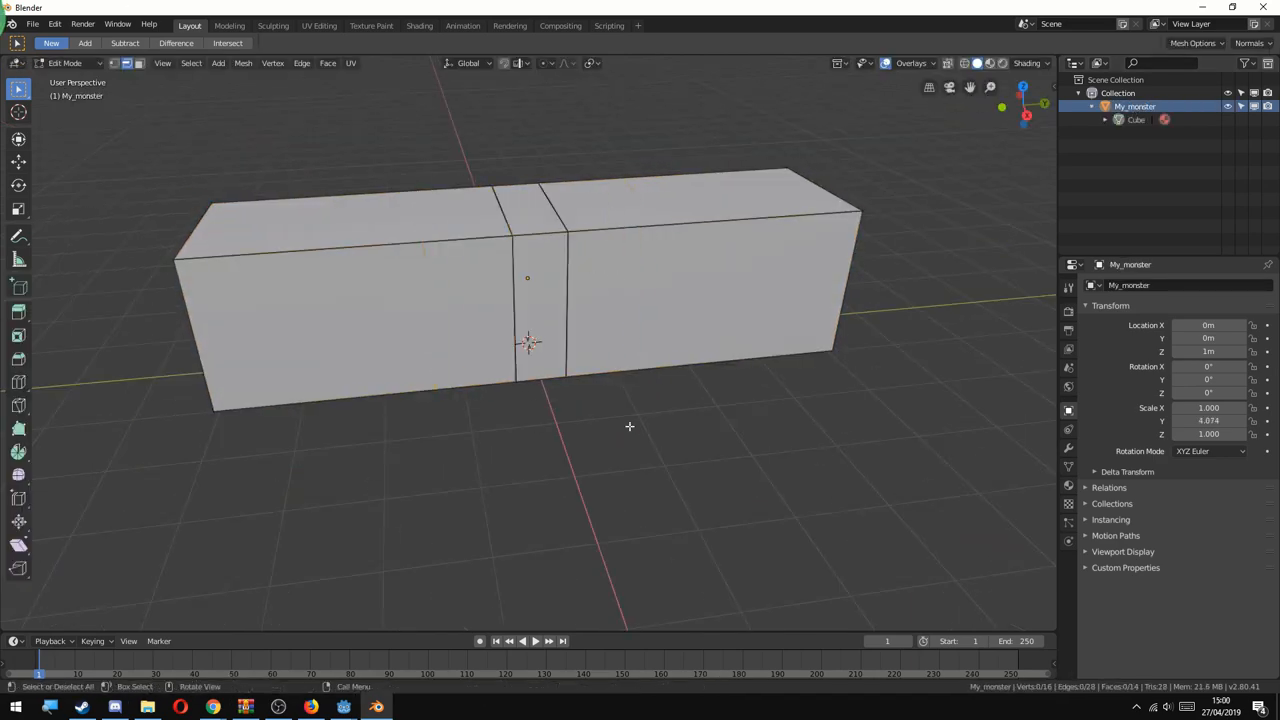
{"action": "left_click", "coordinate": [319, 25]}
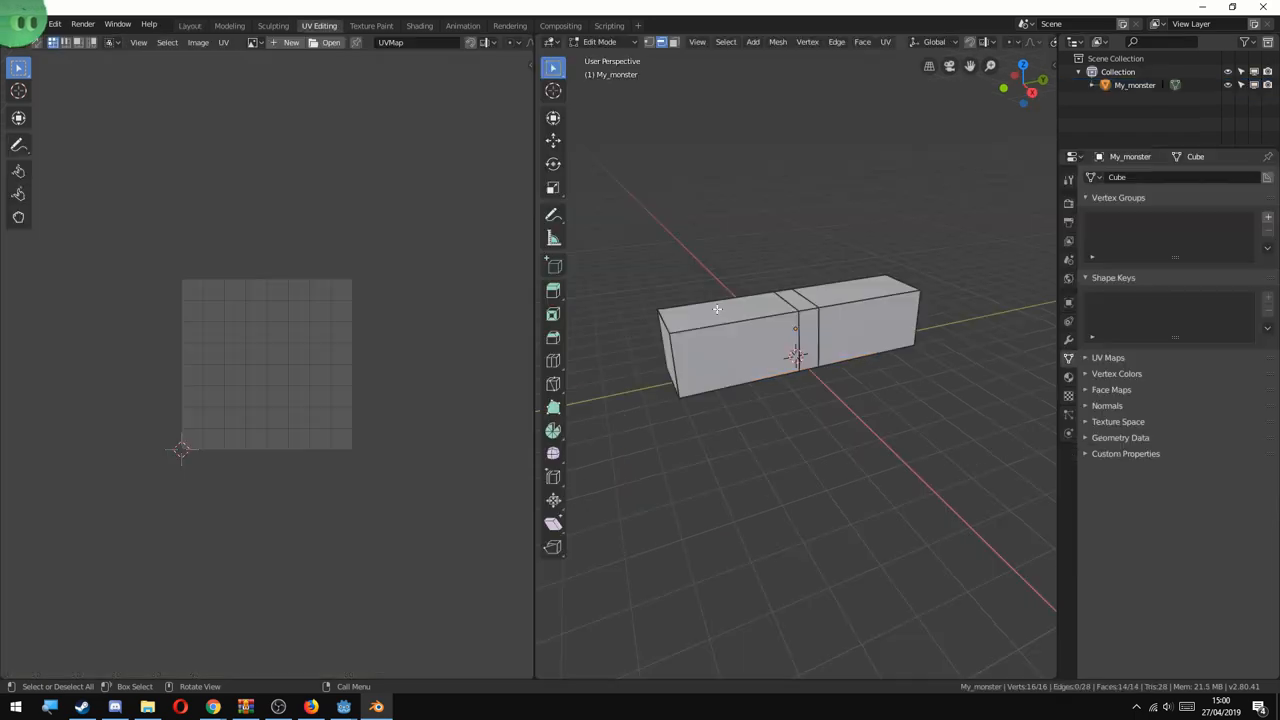
{"action": "left_click", "coordinate": [371, 25]}
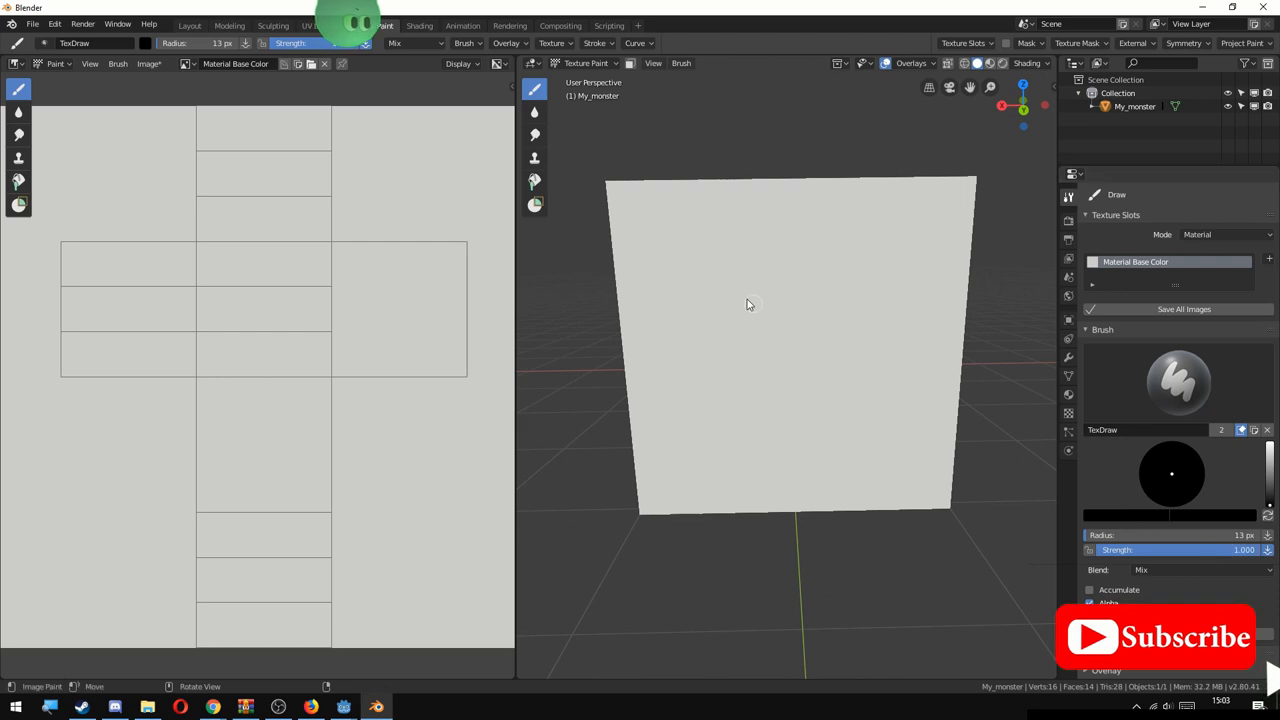
Paint a monster face with red eyes and dark markings, then rig it with a two-bone armature.
{"action": "left_click", "coordinate": [1048, 63]}
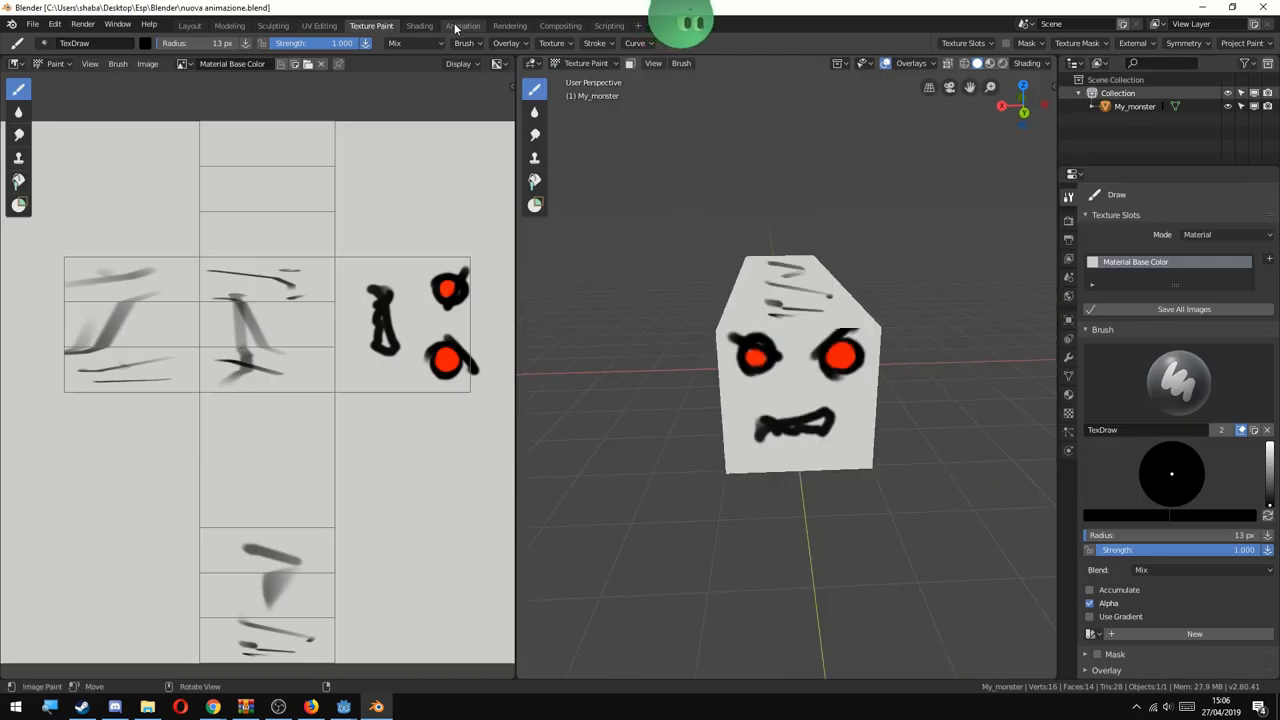
{"action": "left_click", "coordinate": [189, 25]}
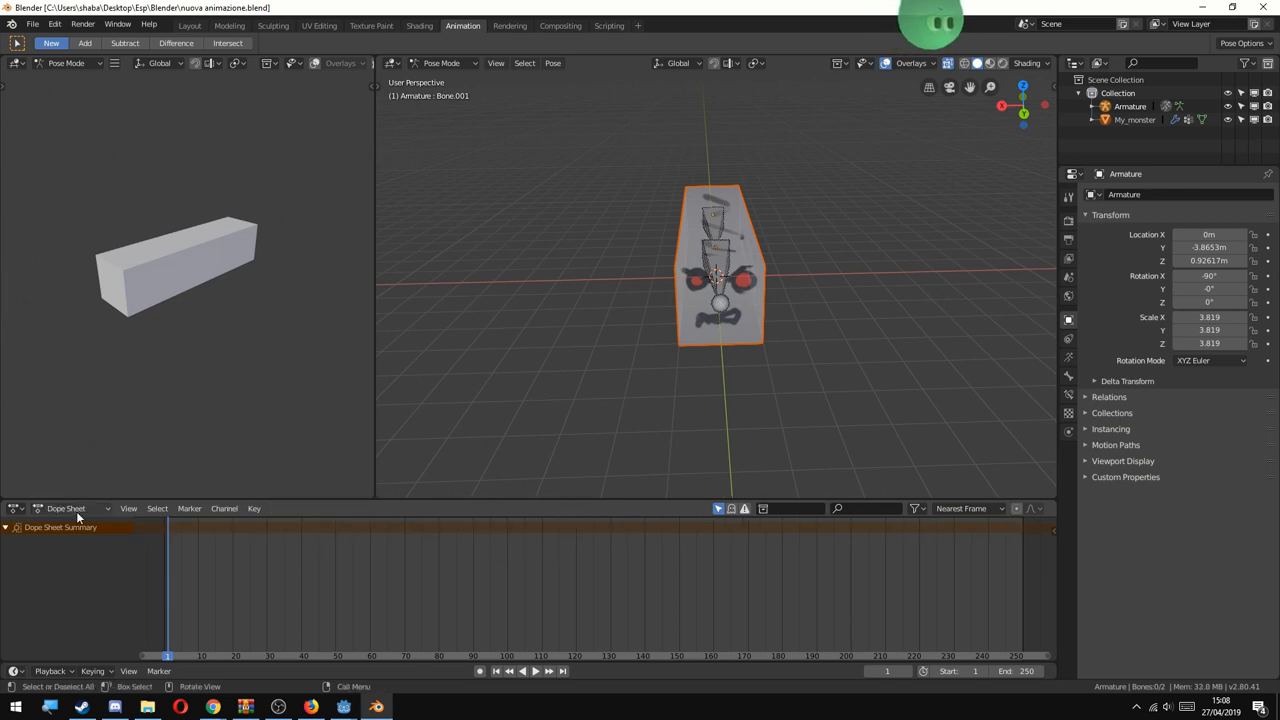
In the Action Editor, create an action named Stop and key Bone.001's starting rotation.
{"action": "left_click", "coordinate": [38, 508]}
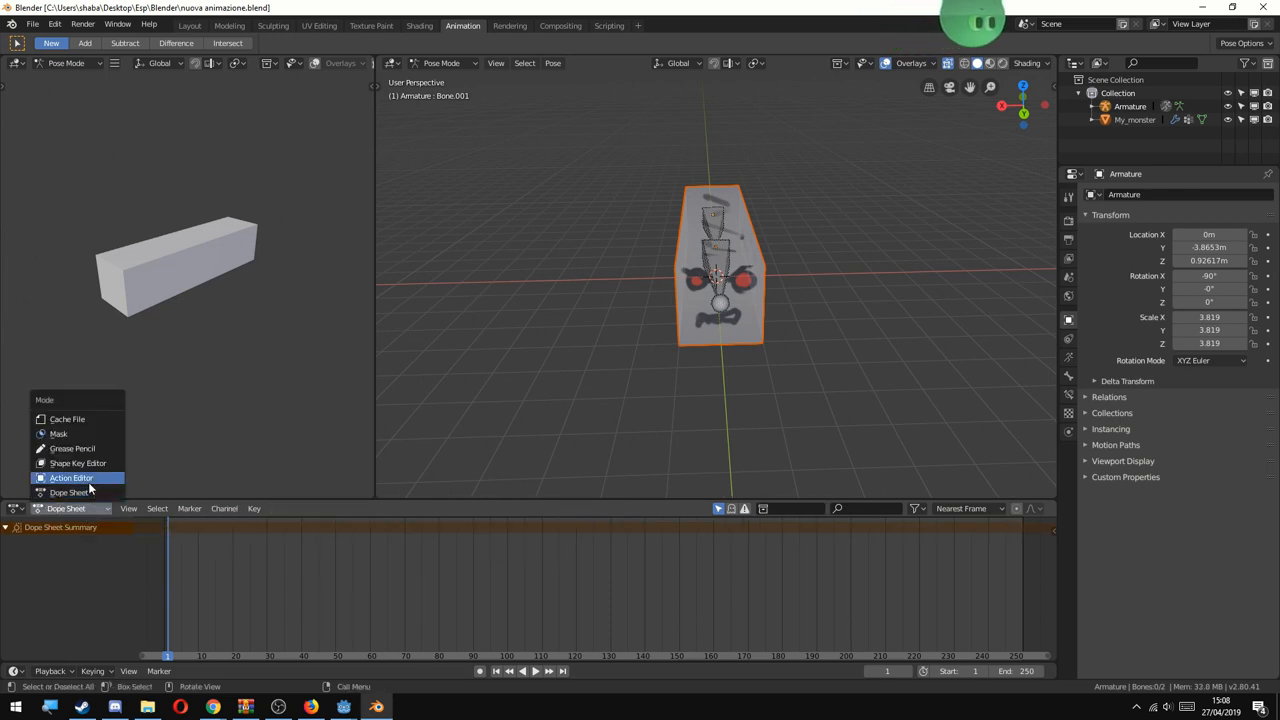
{"action": "left_click", "coordinate": [71, 477]}
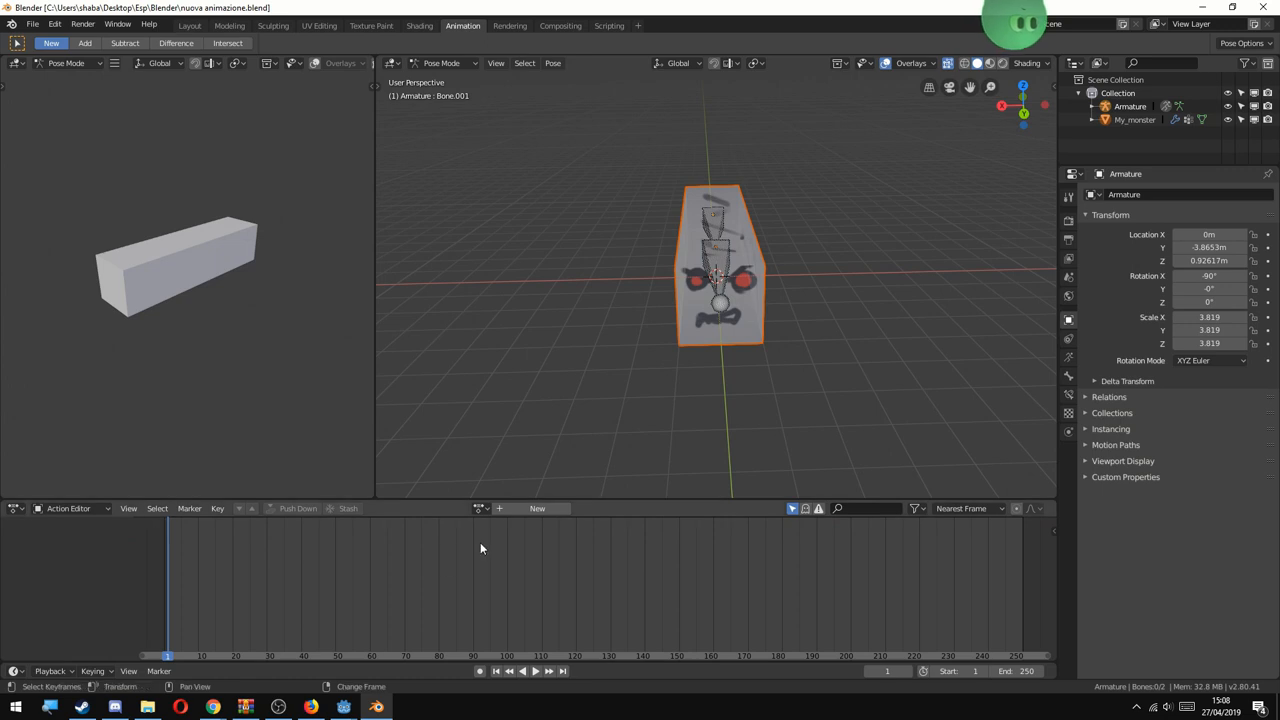
{"action": "mouse_move", "coordinate": [500, 514]}
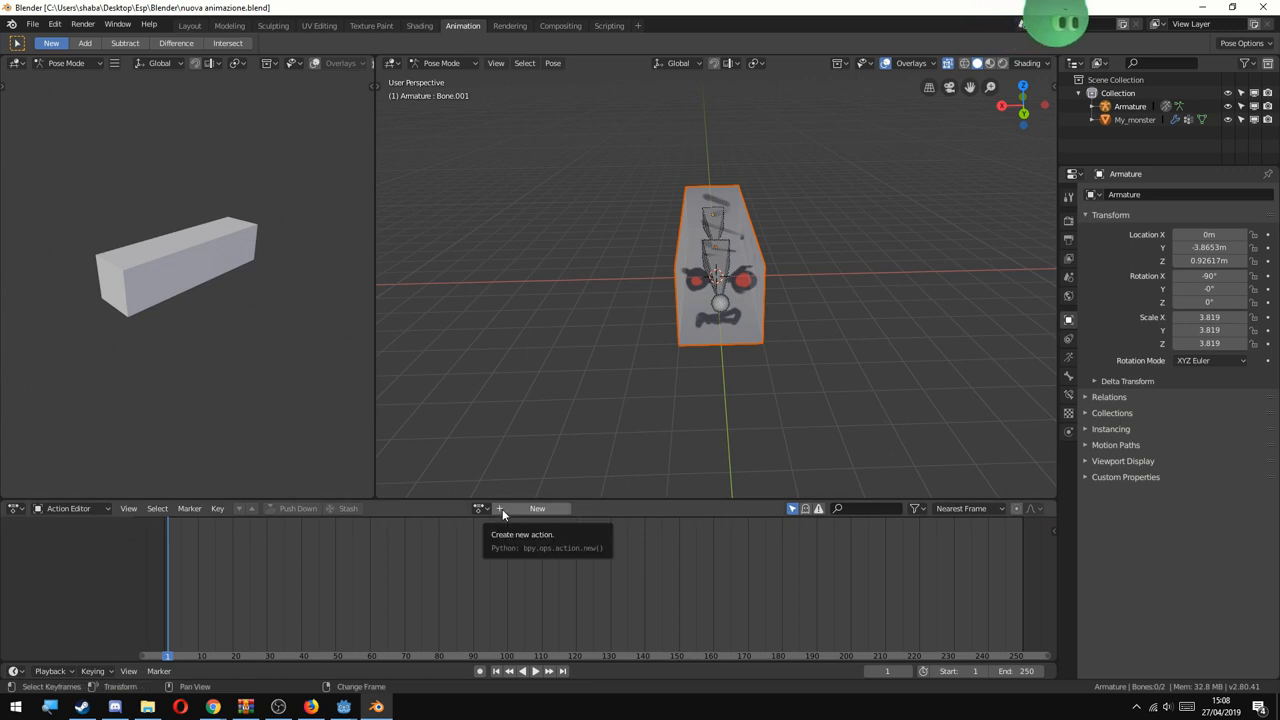
{"action": "left_click", "coordinate": [537, 508]}
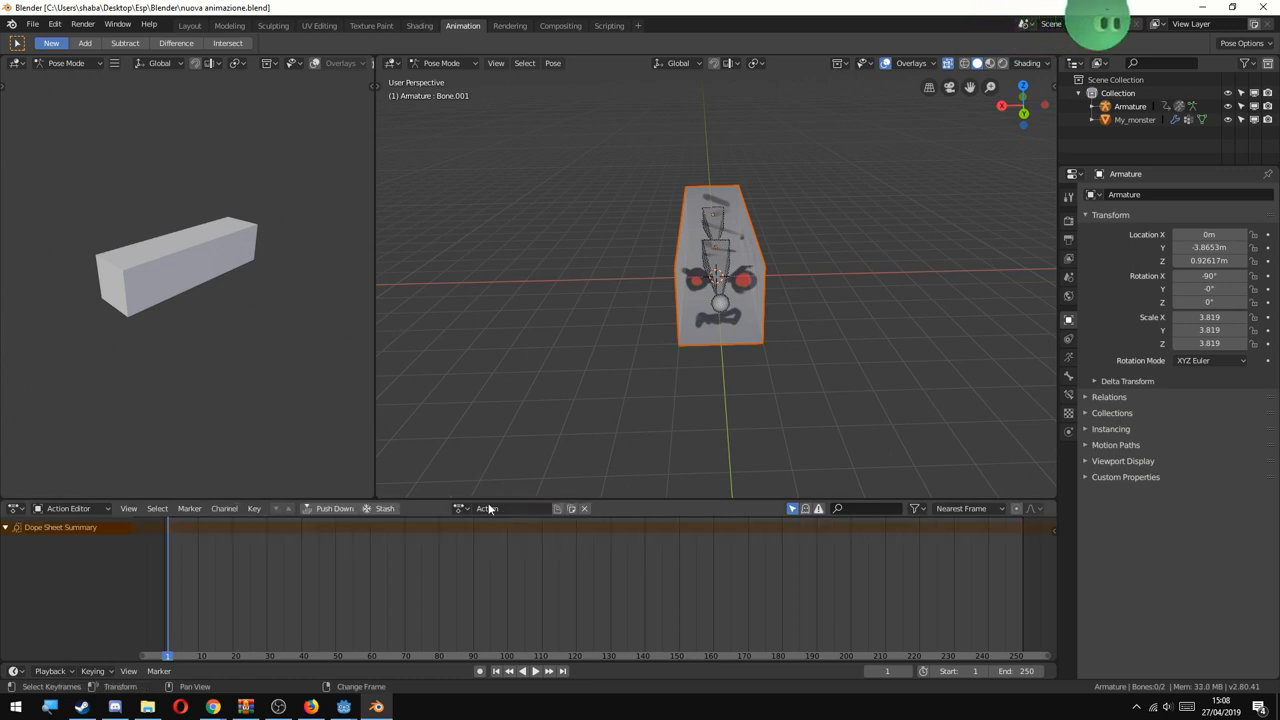
{"action": "left_click", "coordinate": [490, 508]}
{"action": "type", "text": "Stop"}
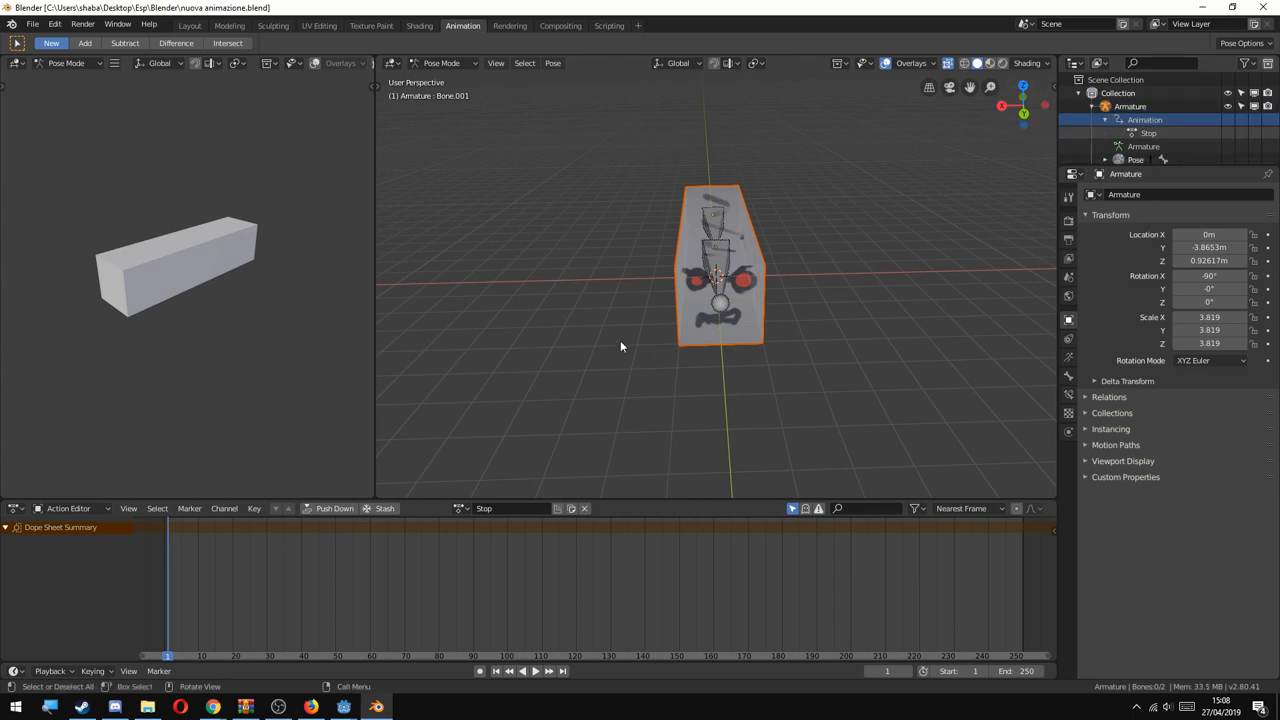
{"action": "left_click", "coordinate": [720, 300]}
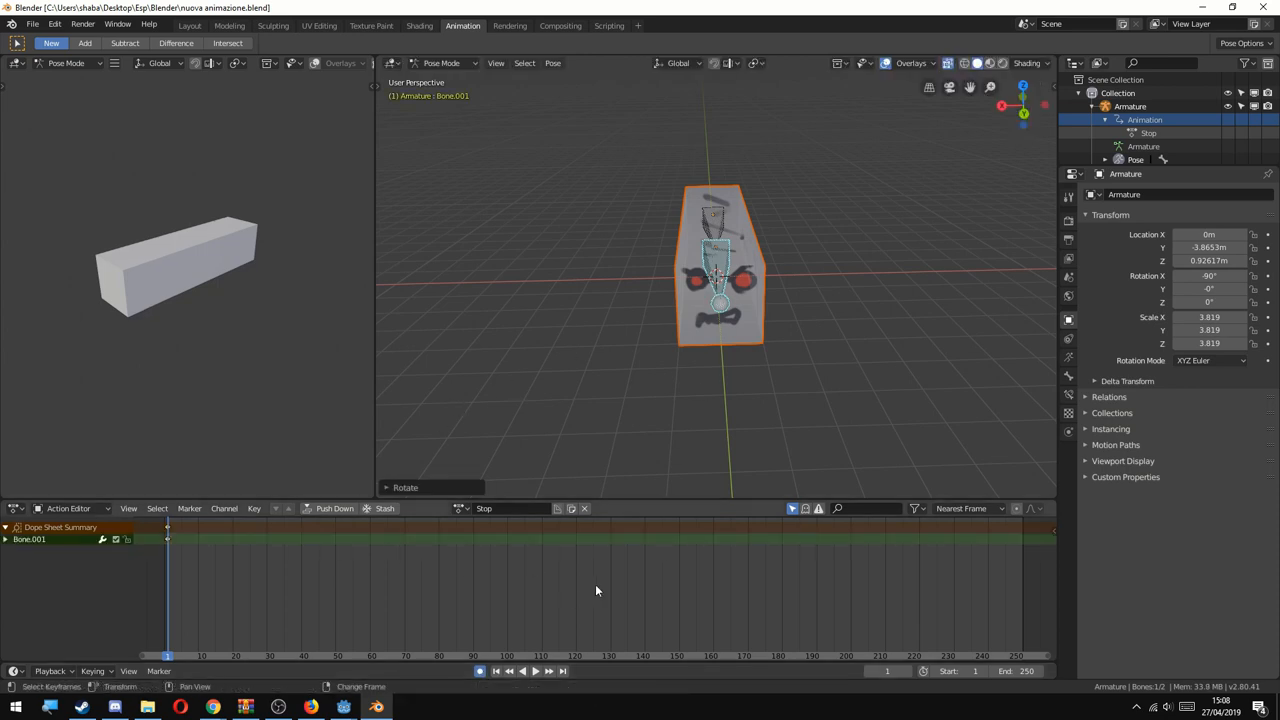
Key the bone at frames 25 and 50, set End to 50, and start the Godot (.escn) export.
{"action": "left_click", "coordinate": [1000, 671]}
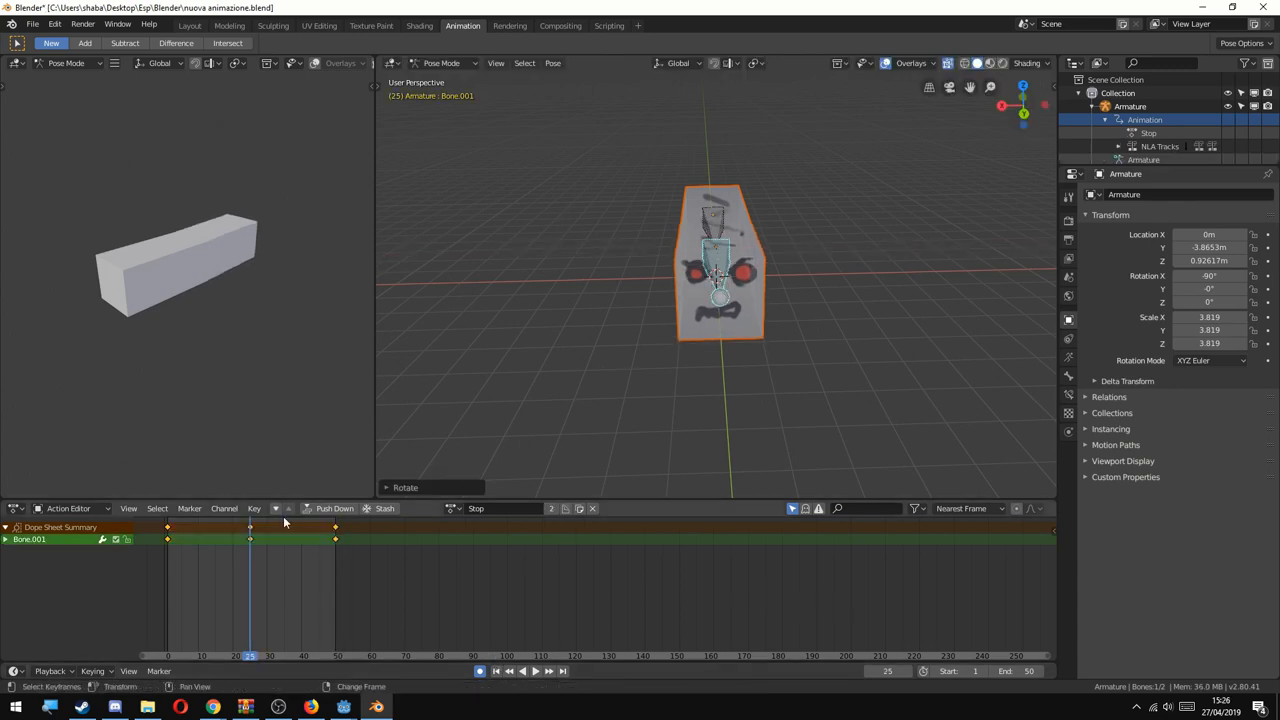
{"action": "left_click", "coordinate": [522, 671]}
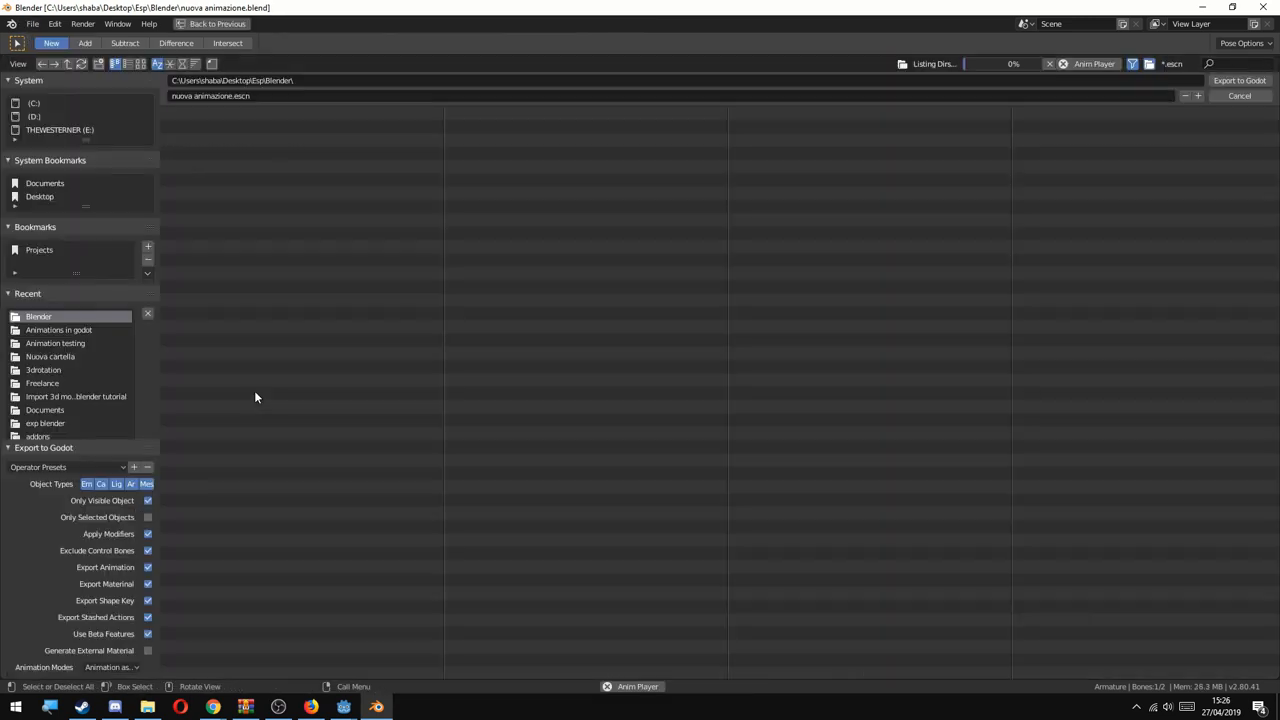
Export the monster to Godot, then get the collada-exporter zip from GitHub beside Blender's scripts folder.
{"action": "left_click", "coordinate": [59, 330]}
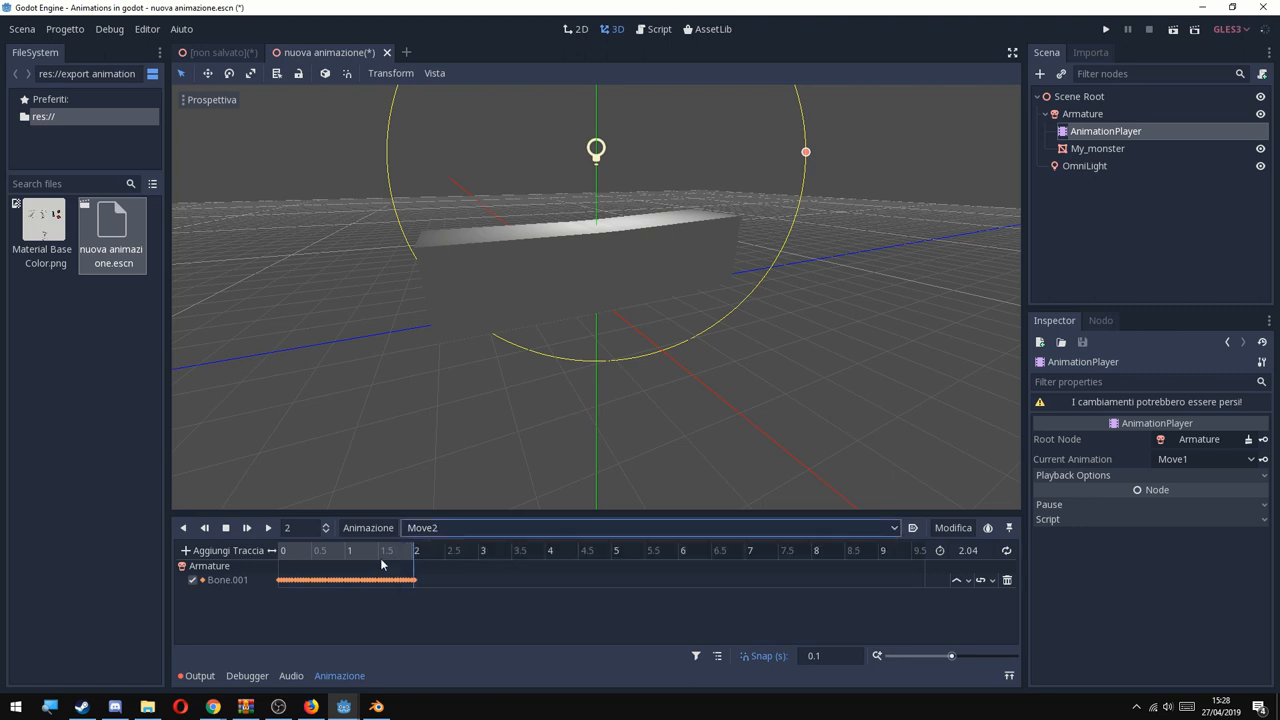
{"action": "left_click", "coordinate": [247, 527]}
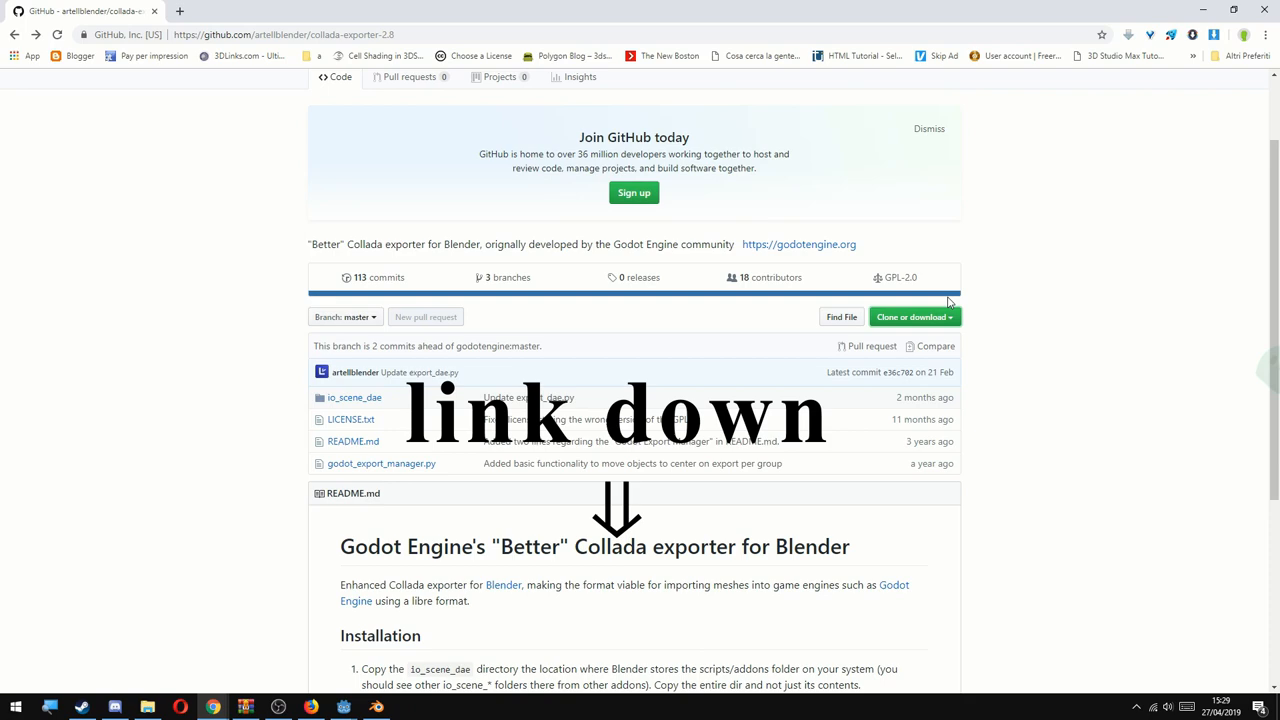
{"action": "mouse_move", "coordinate": [951, 336]}
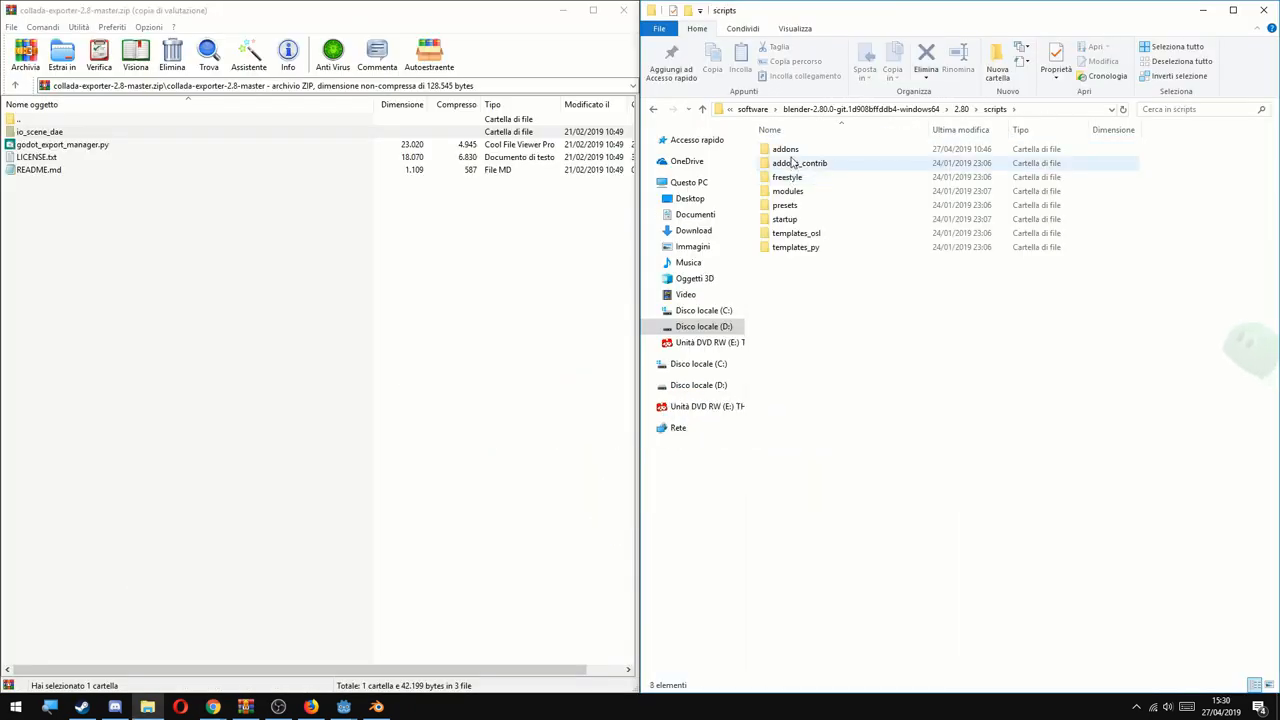
Drag io_scene_dae from the WinRAR archive into Blender's addons folder.
{"action": "double_click", "coordinate": [785, 148]}
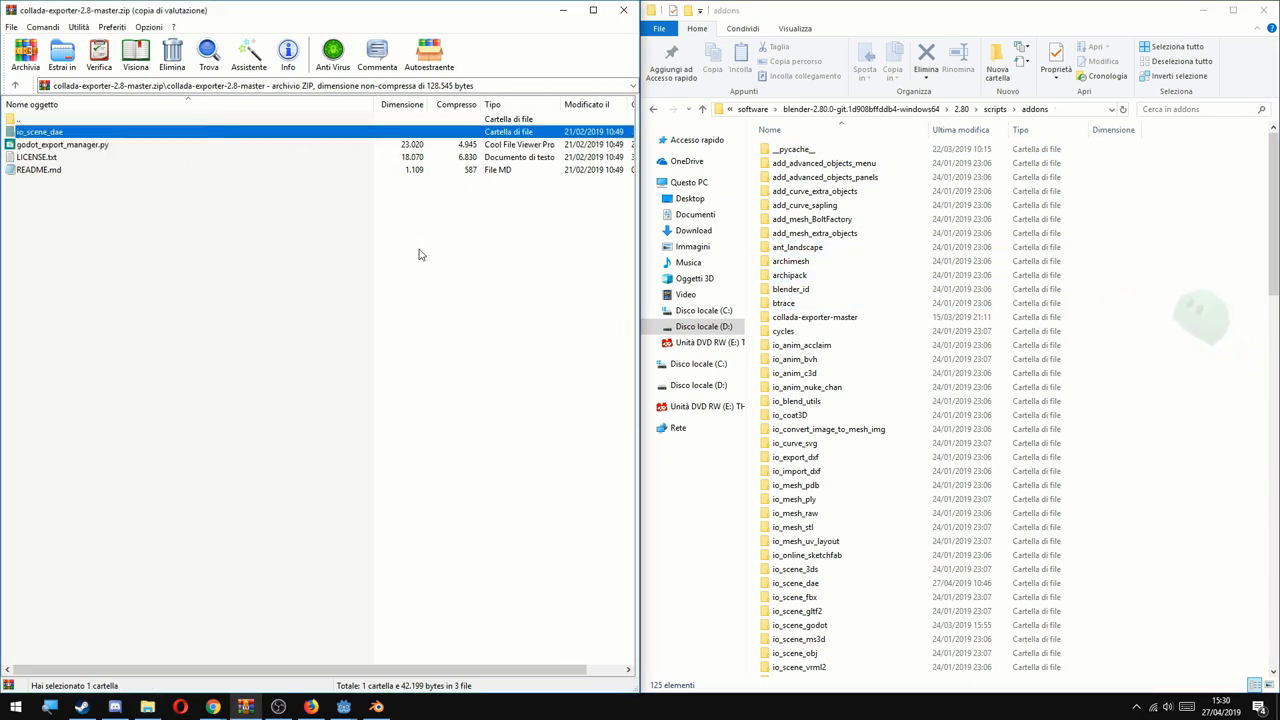
{"action": "left_click", "coordinate": [795, 583]}
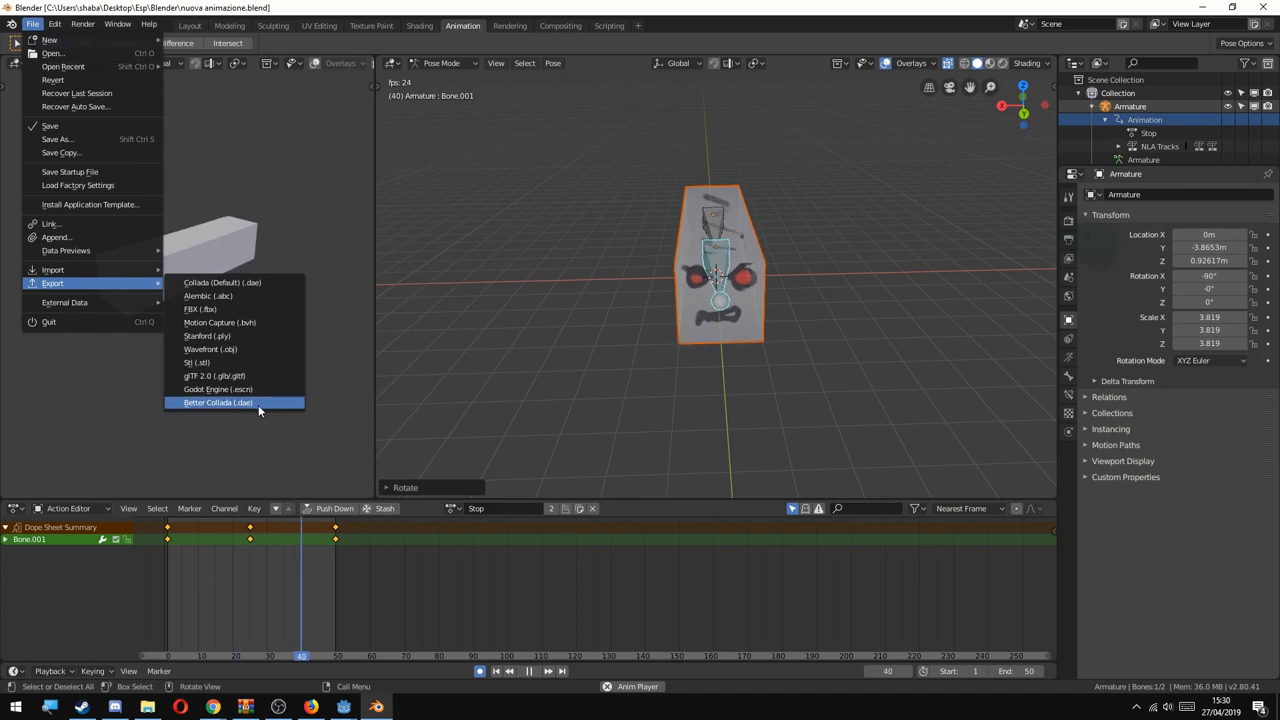
Export Better Collada with animation and all actions into Projects > Animations in godot.
{"action": "left_click", "coordinate": [218, 402]}
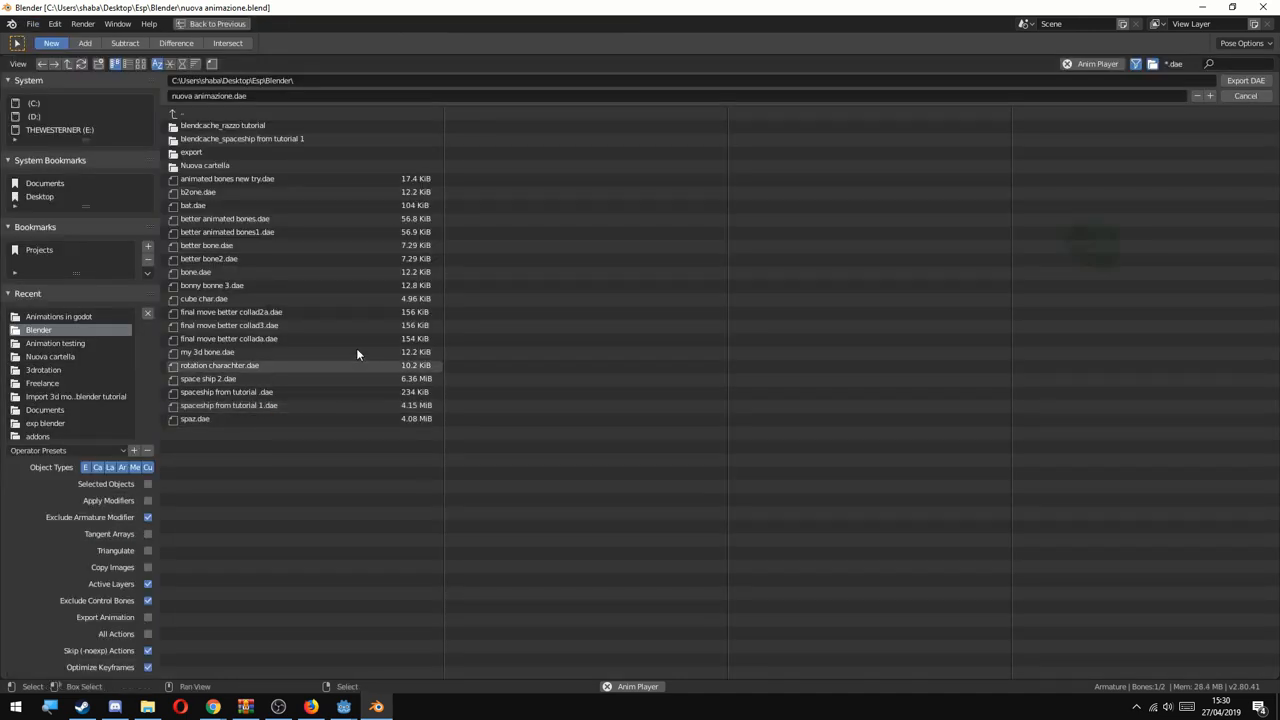
{"action": "left_click", "coordinate": [39, 249]}
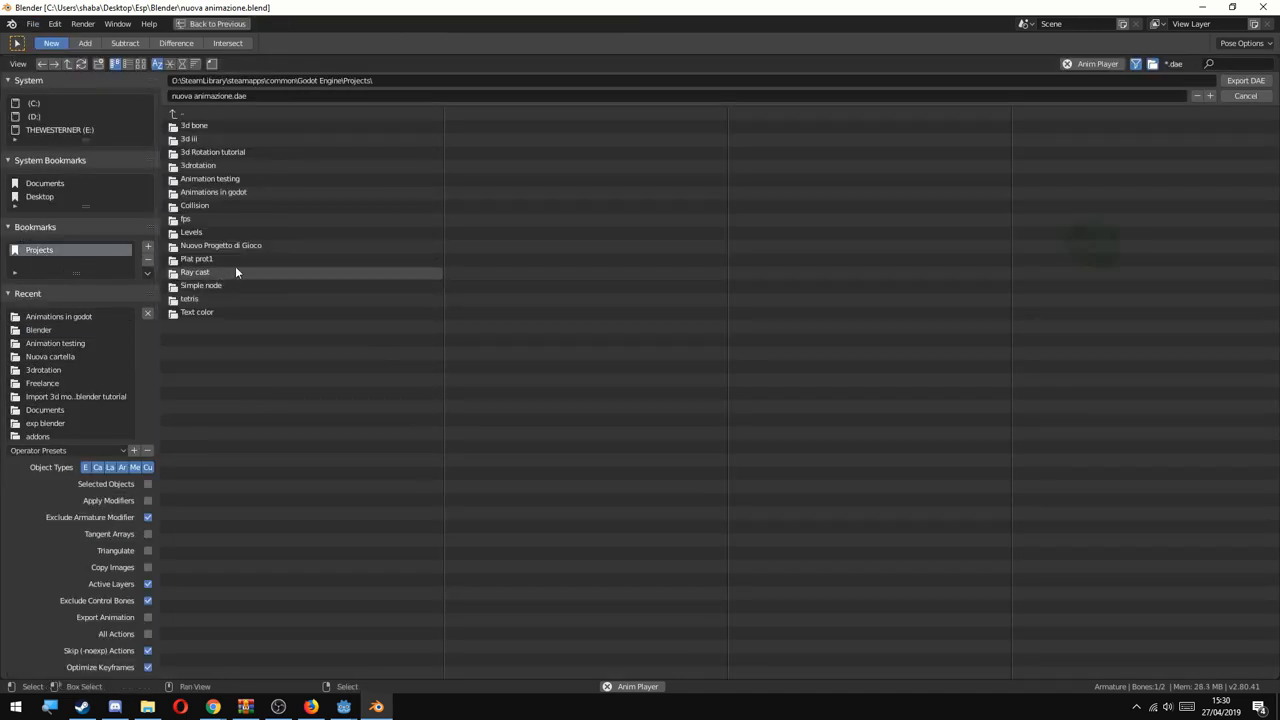
{"action": "double_click", "coordinate": [213, 191]}
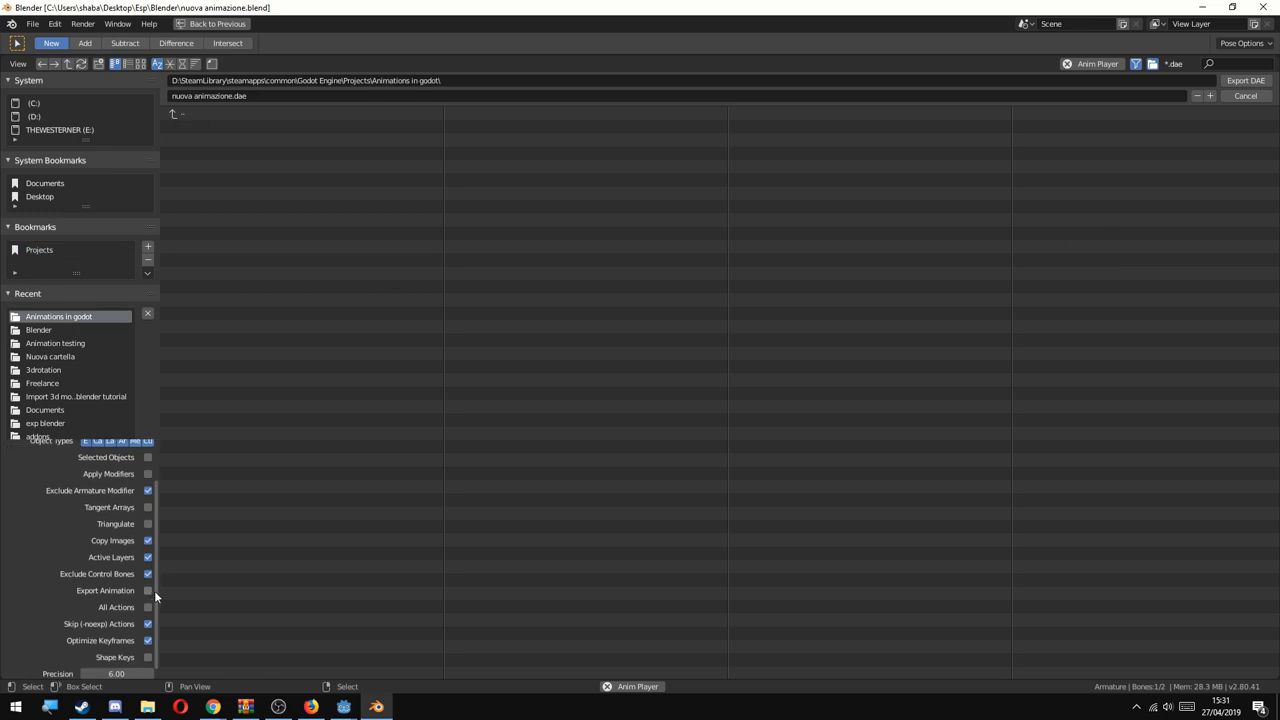
{"action": "left_click", "coordinate": [148, 590]}
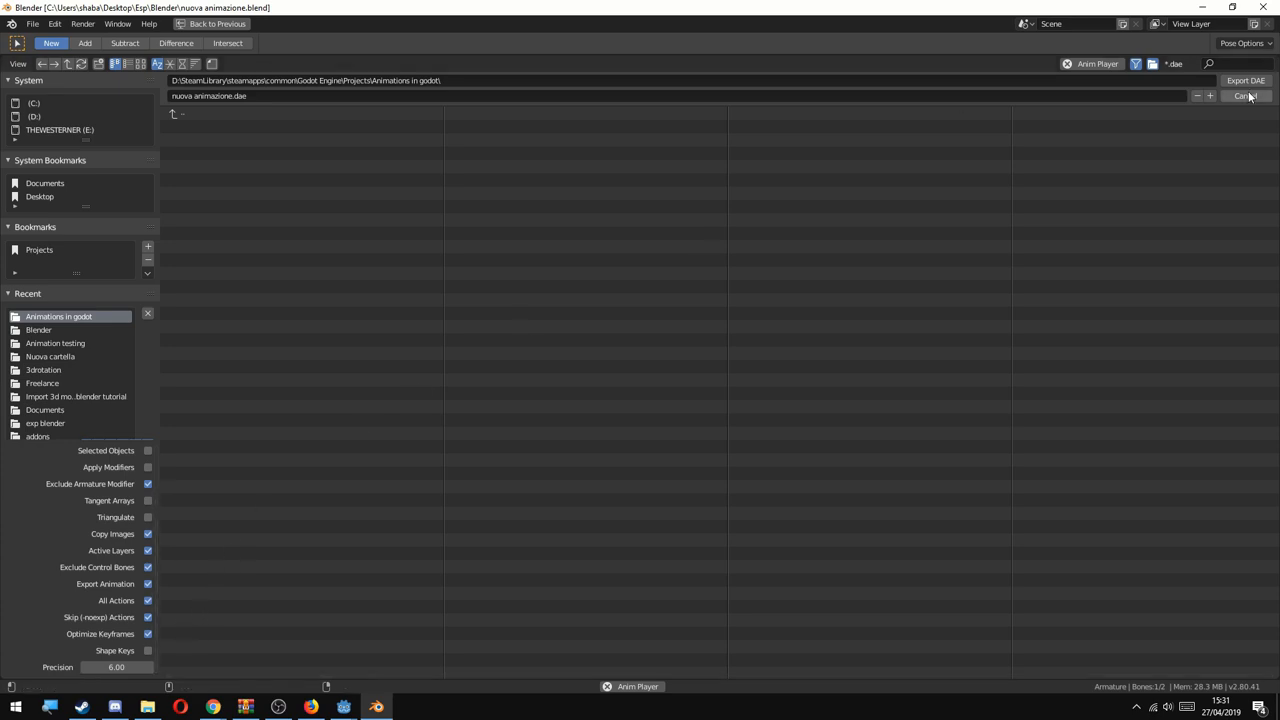
{"action": "left_click", "coordinate": [1245, 95]}
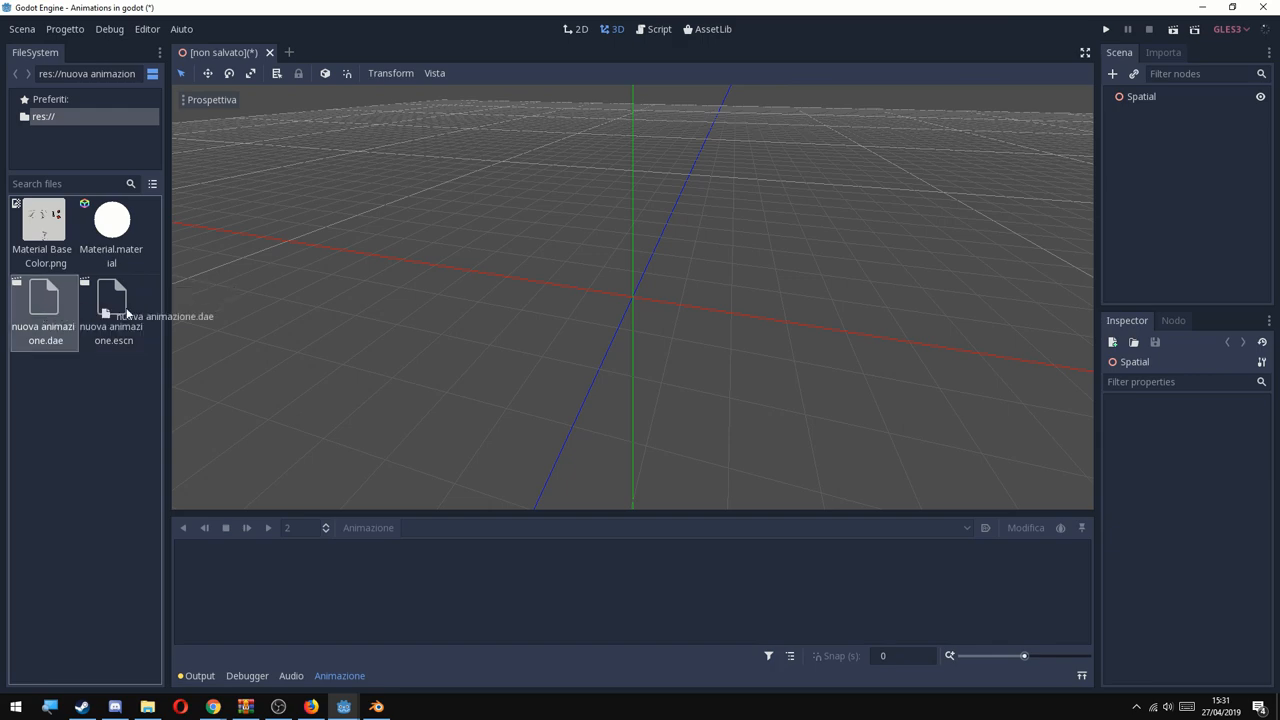
Drag nuova animazione.dae into the scene and play its Move1 animation with looping on.
{"action": "left_click_drag", "start_coordinate": [45, 295], "coordinate": [640, 310]}
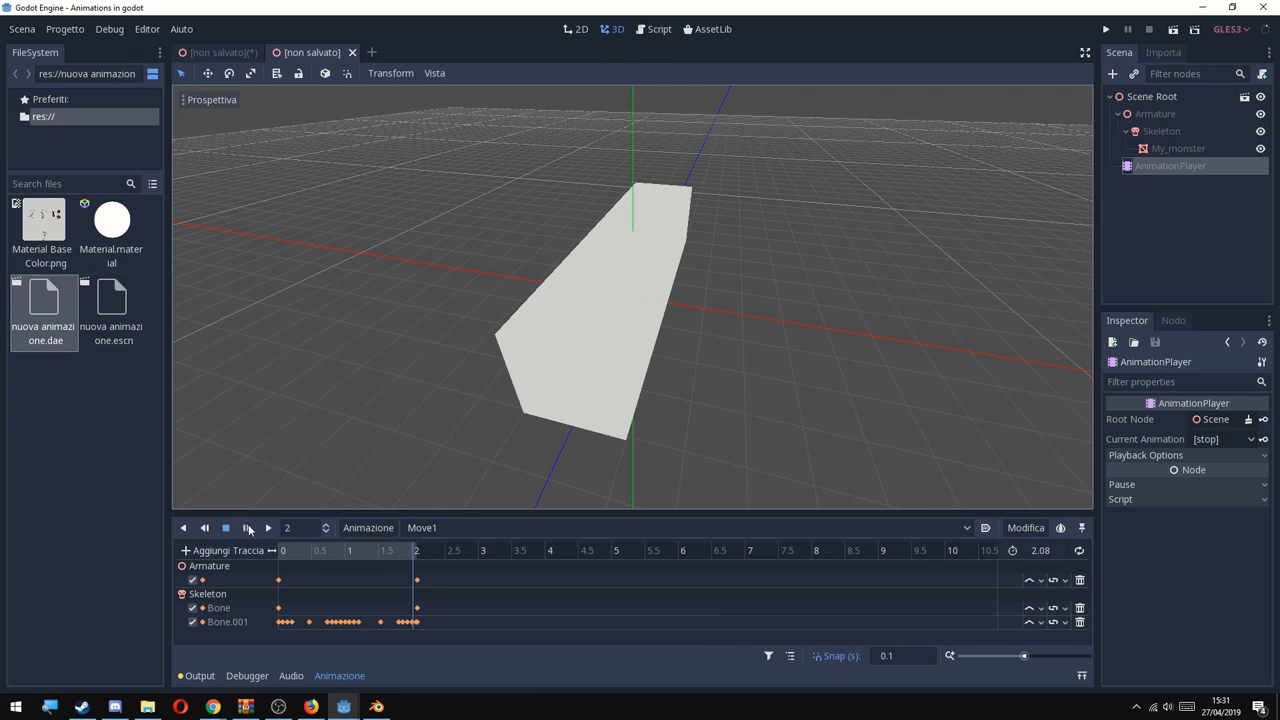
{"action": "left_click", "coordinate": [267, 528]}
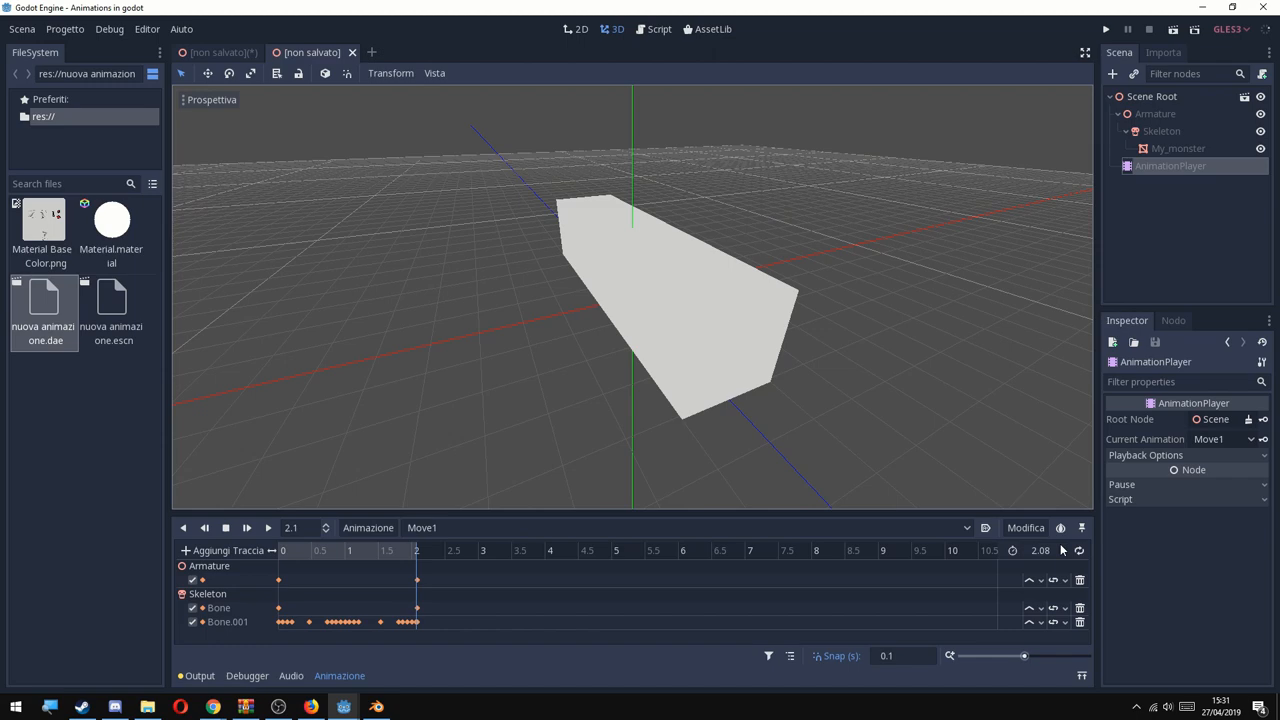
{"action": "left_click", "coordinate": [1178, 148]}
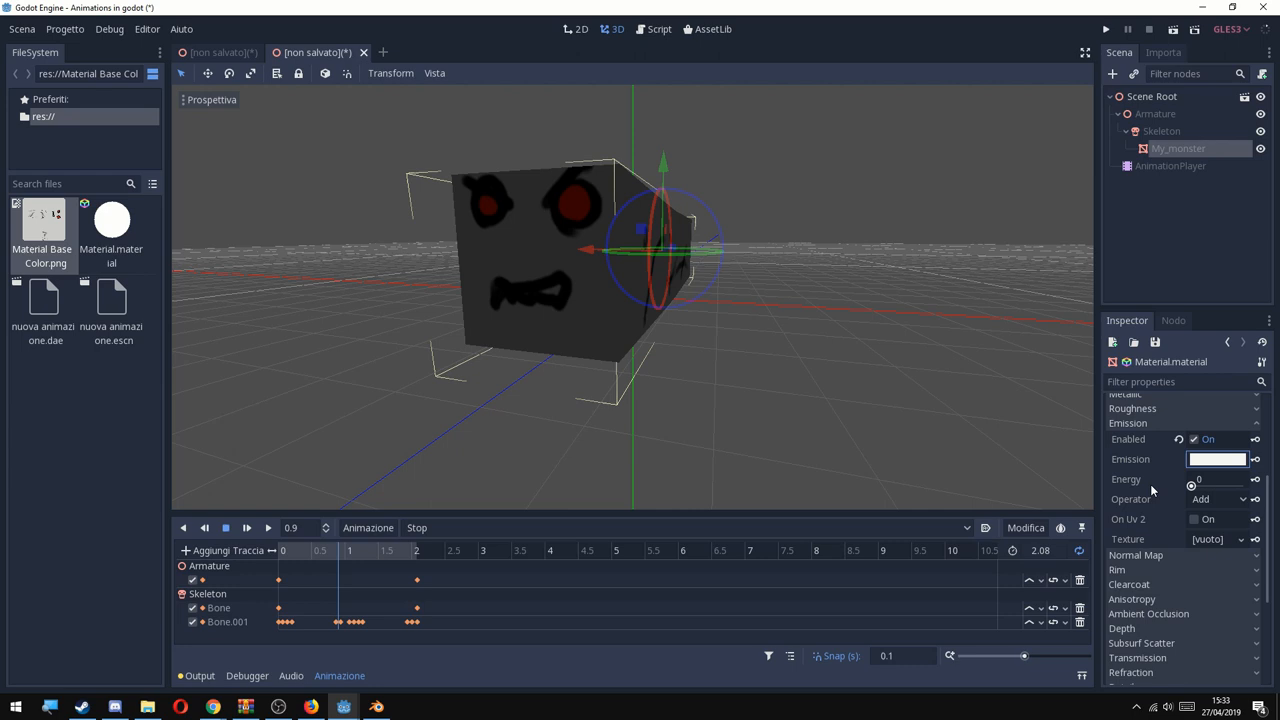
{"action": "mouse_move", "coordinate": [1190, 490]}
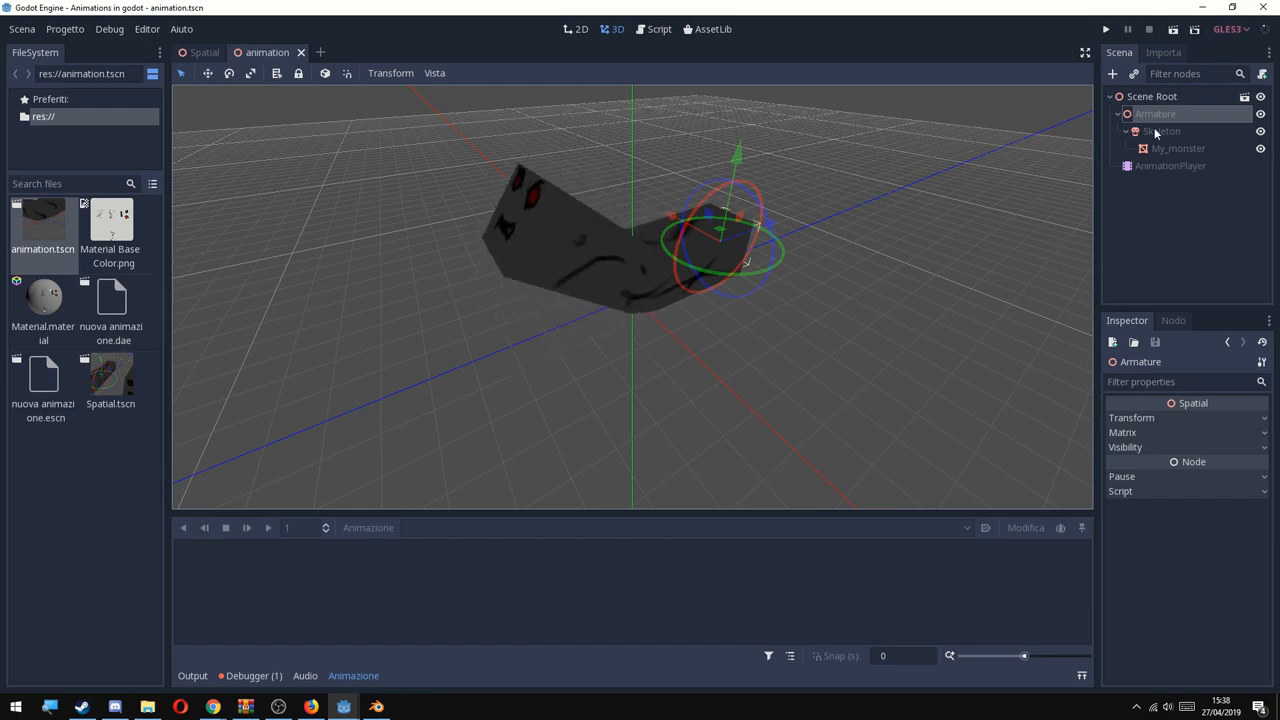
Select My_monster's AnimationPlayer and play Move1 to its two-second end.
{"action": "left_click", "coordinate": [1178, 148]}
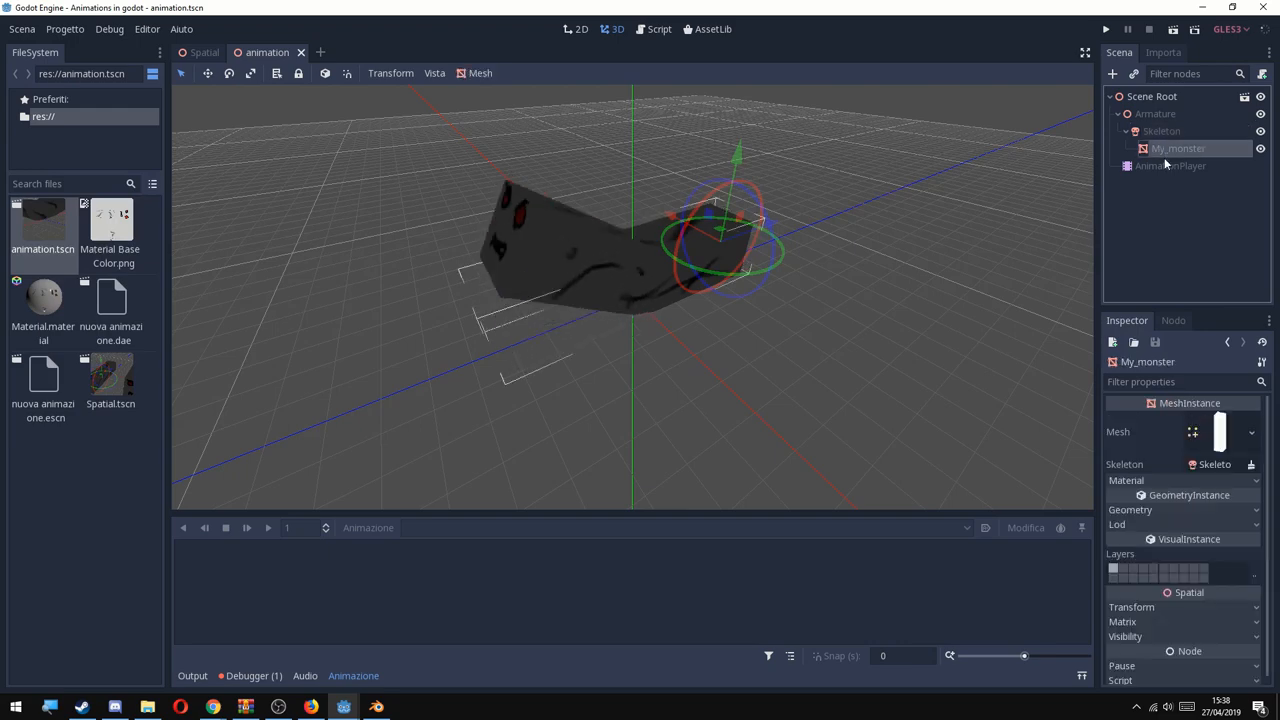
{"action": "left_click", "coordinate": [1169, 165]}
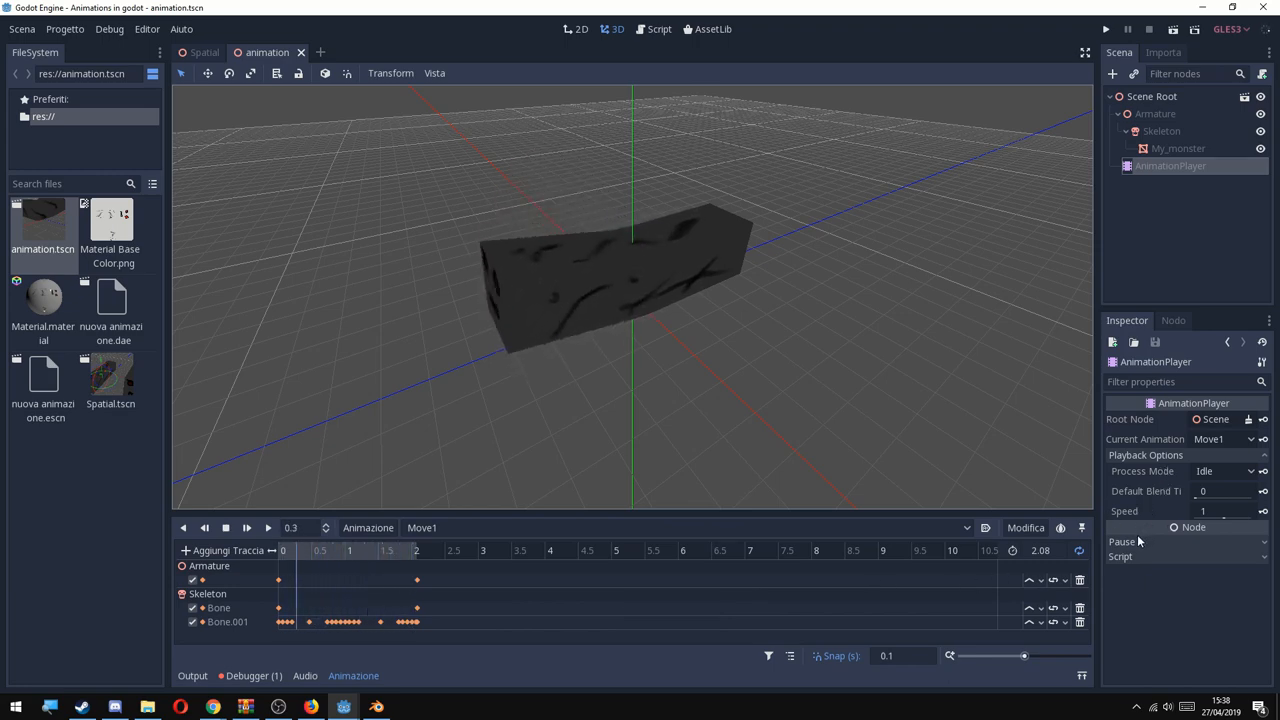
{"action": "left_click", "coordinate": [246, 527]}
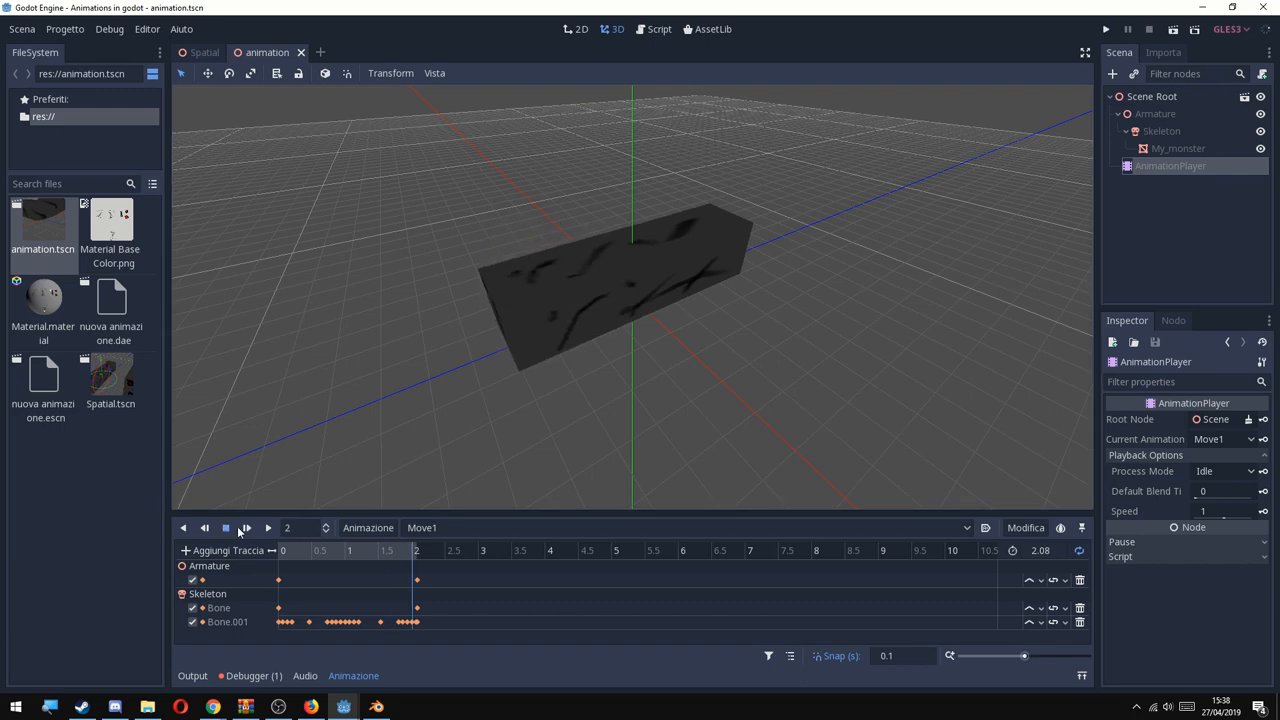